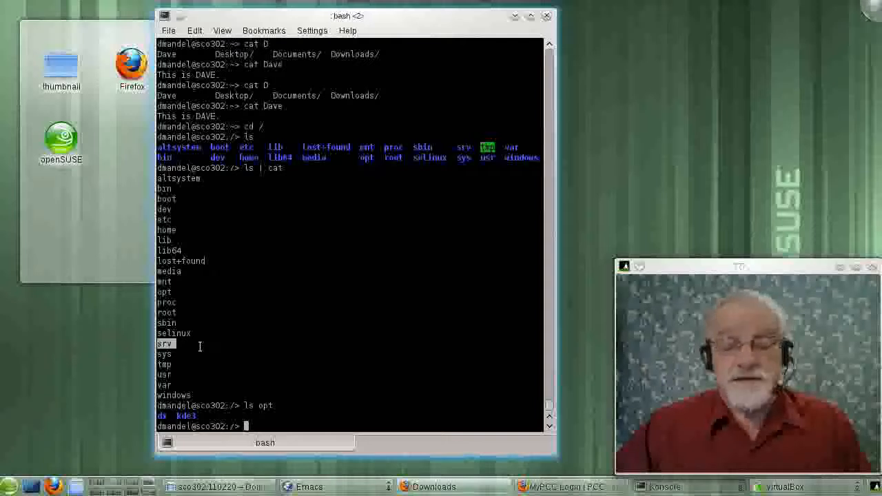
mouse_move(209, 347)
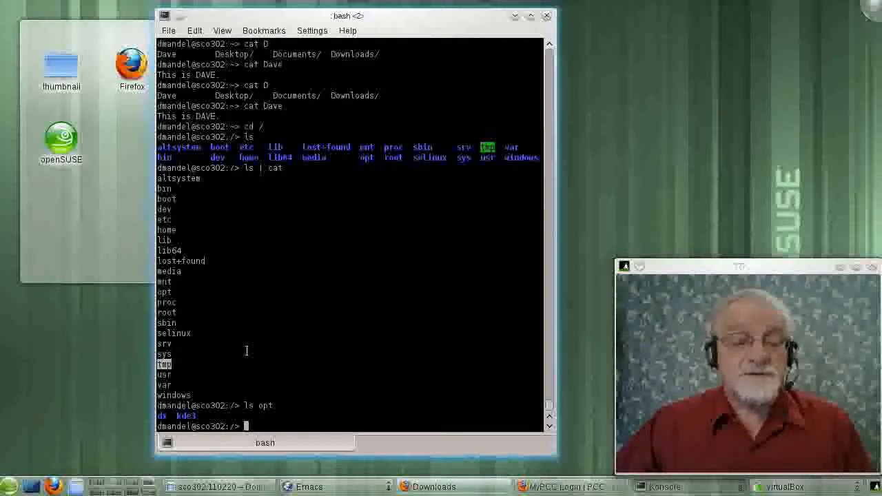
mouse_move(252, 350)
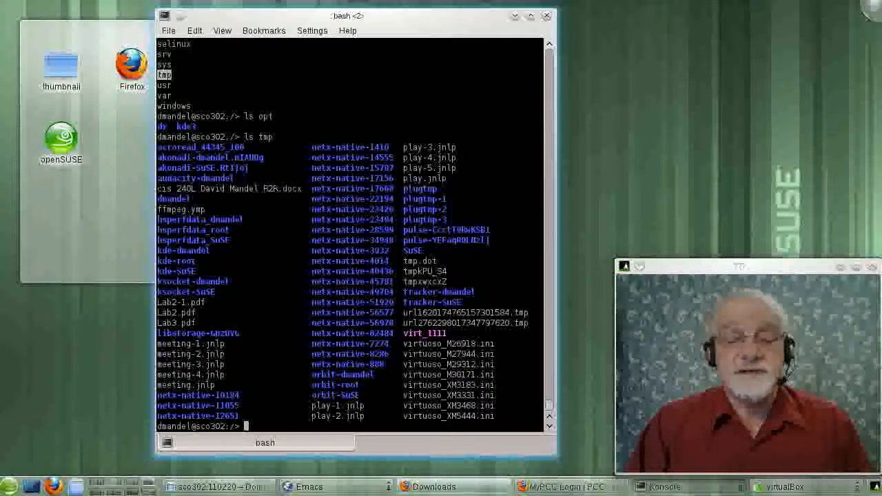
Step: Re-list the root directories one per line with 'ls | cat', then list the contents of usr
text(ls)
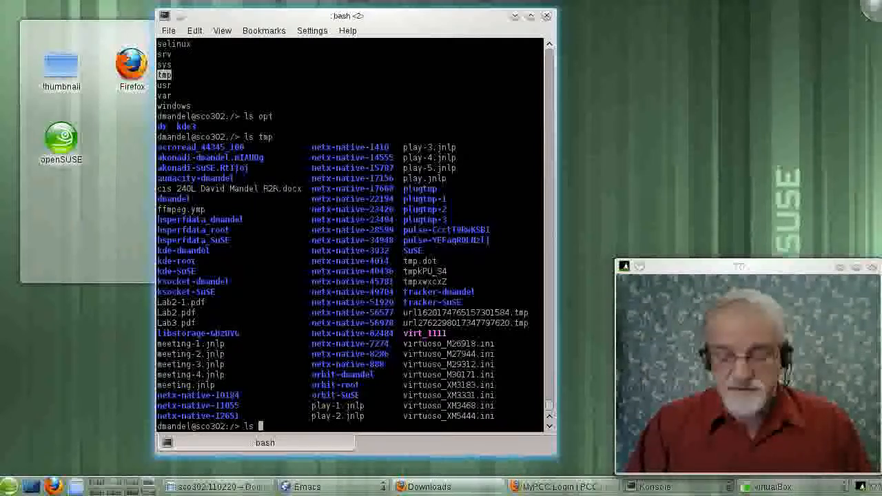
text(ls | cat)
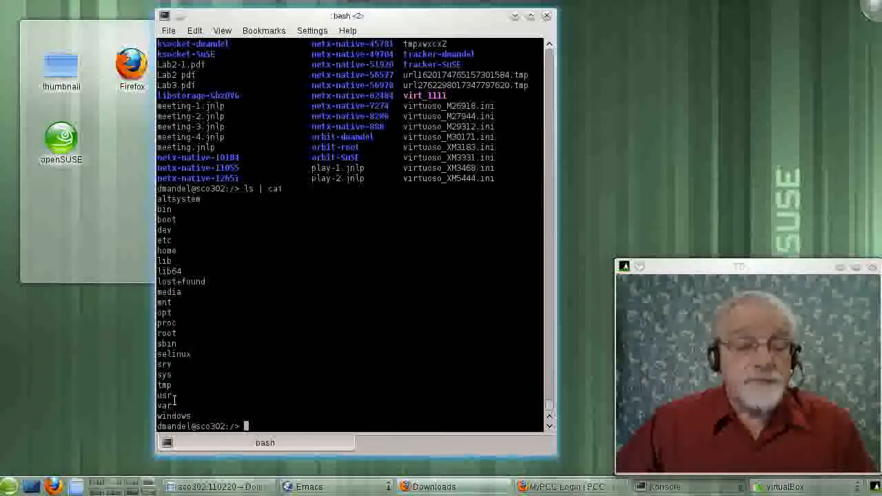
double_click(164, 394)
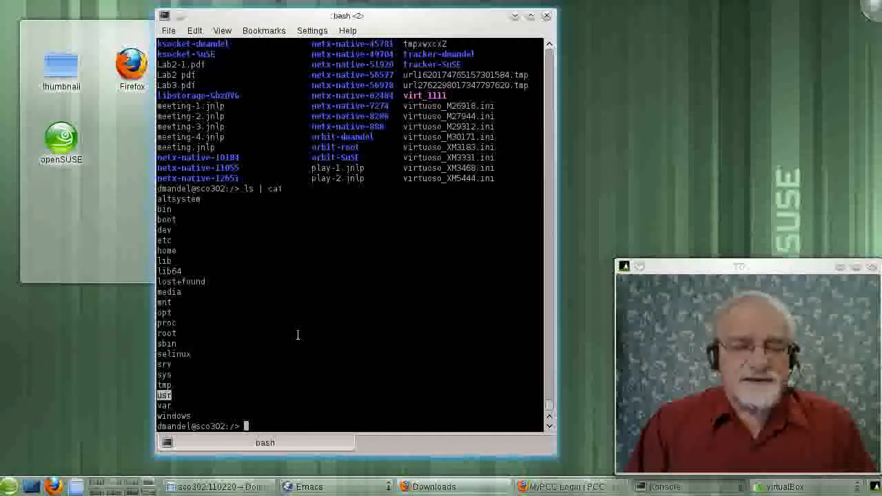
text(ls usr)
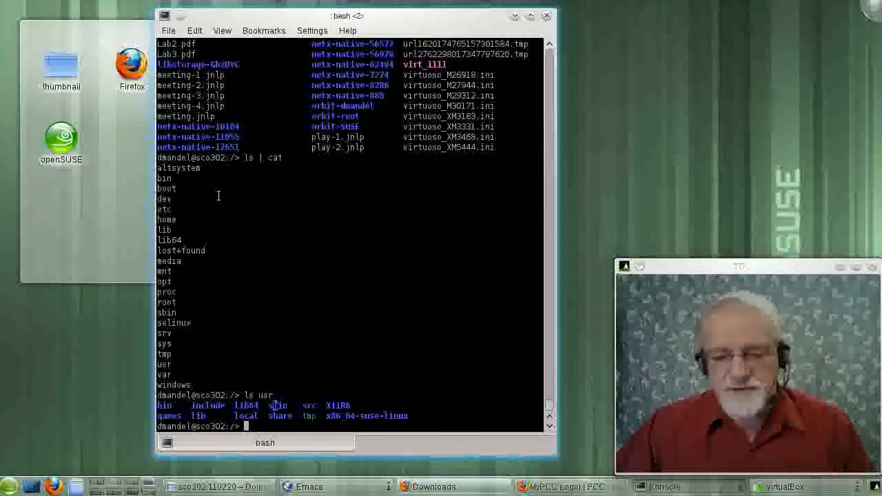
mouse_move(335, 249)
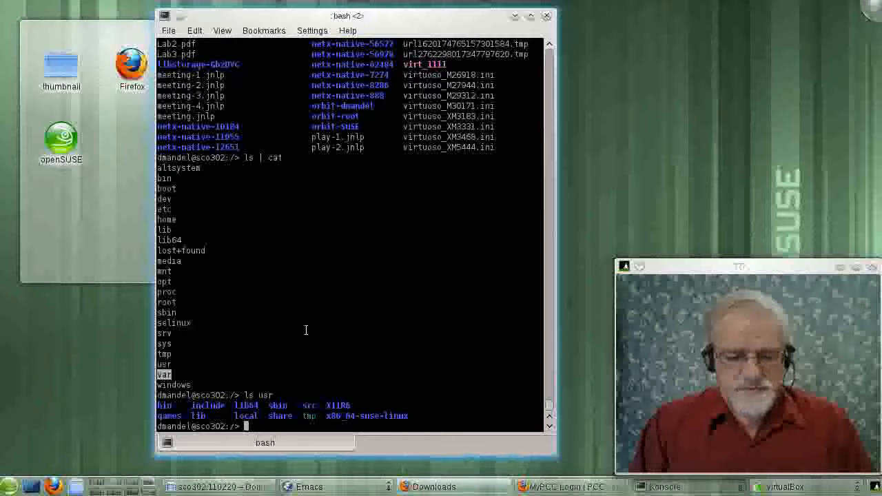
Step: Move into var and list its contents, such as cache, lib, log and spool
text(cd var)
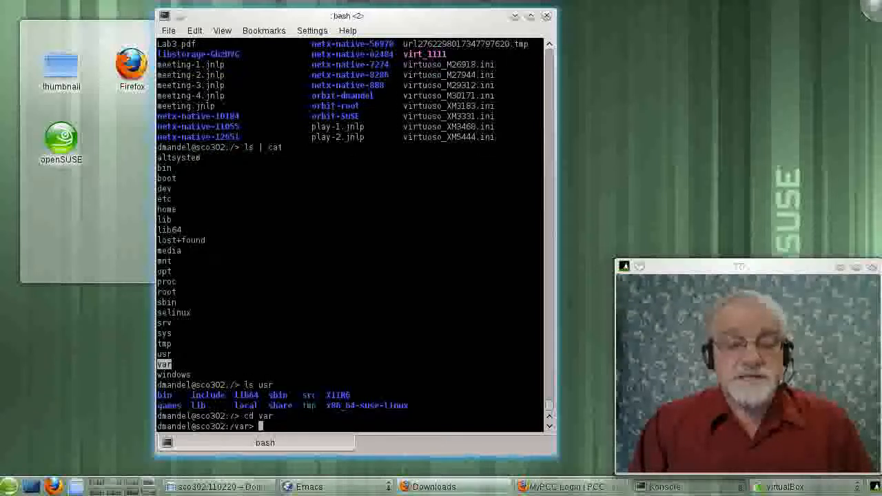
text(ls)
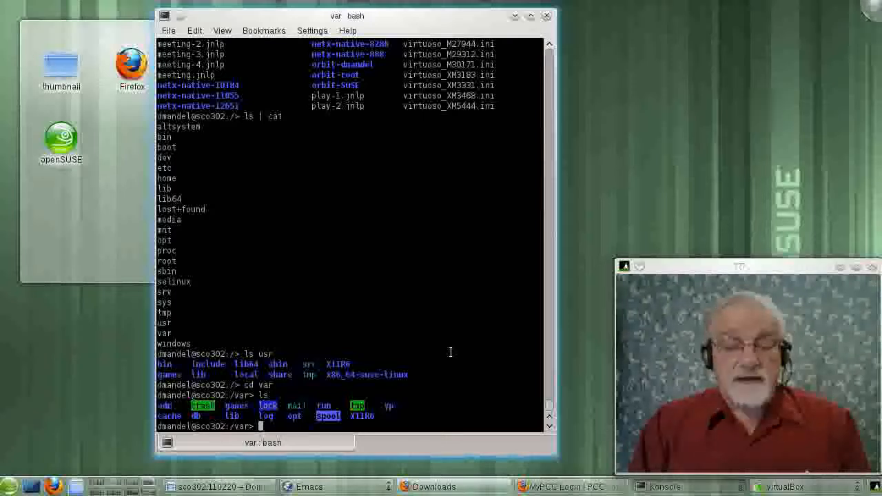
Step: Move into spool and list cron, cups, mail, postfix and rsyslog
text(cd spool/)
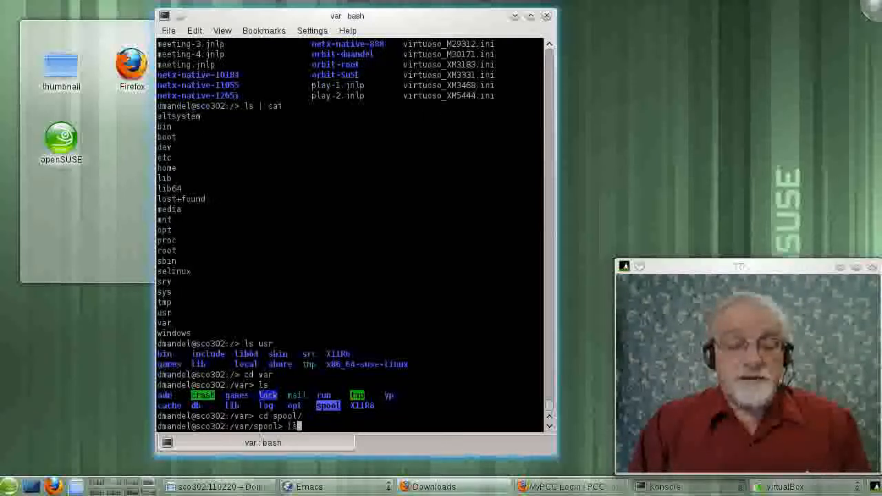
key(Return)
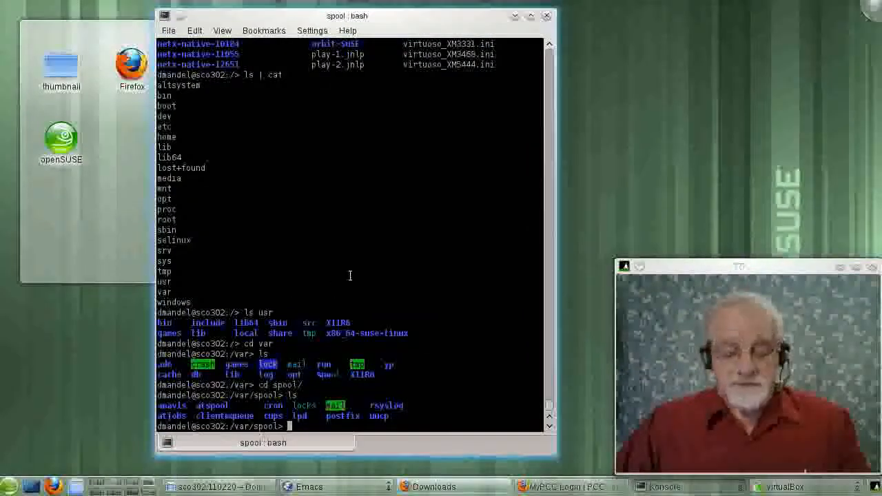
Step: Change the shell's directory to /dev
text(cd)
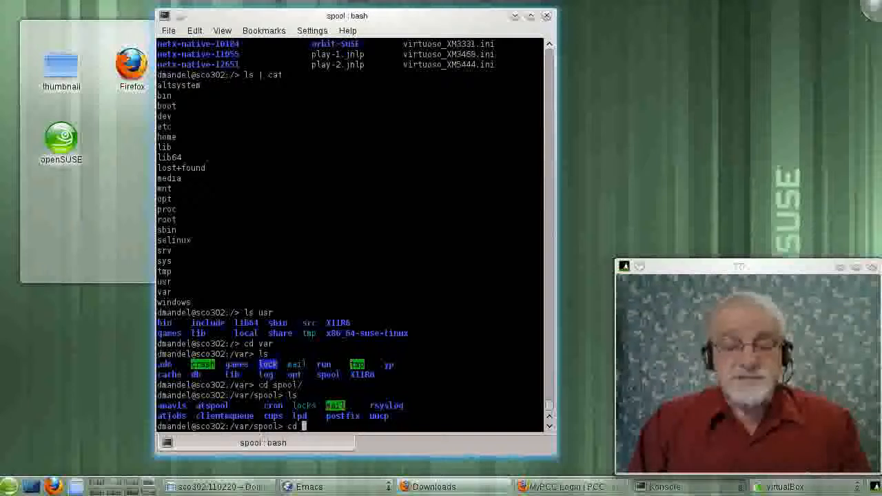
text(/dev)
text(ls | c)
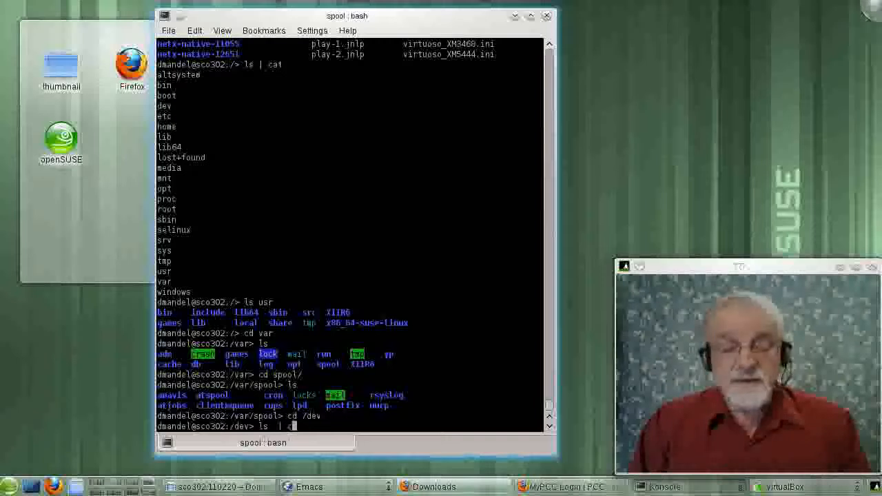
key(Return)
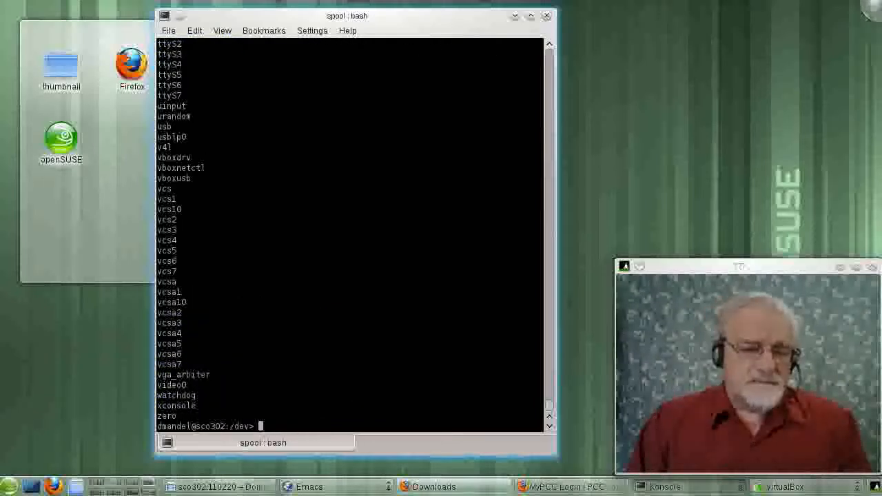
Step: Retype the long /dev listing piped to more after the 'mroe' typo
text(ls)
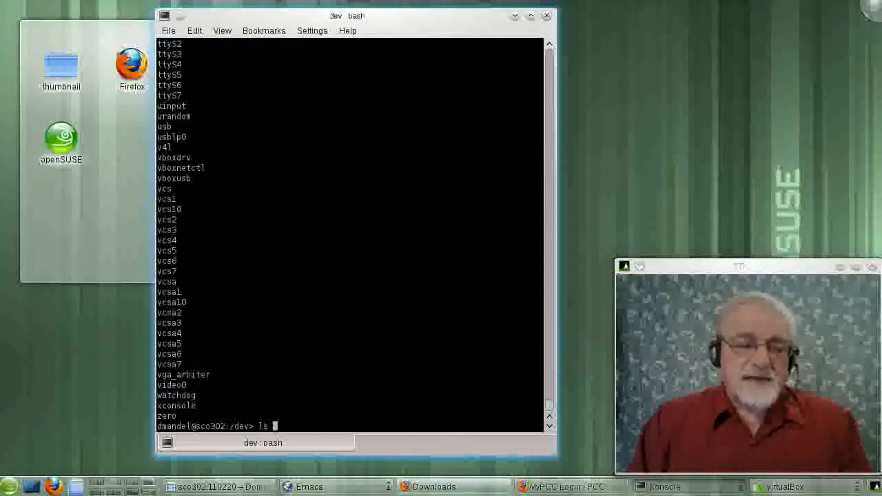
text(-l | mroe)
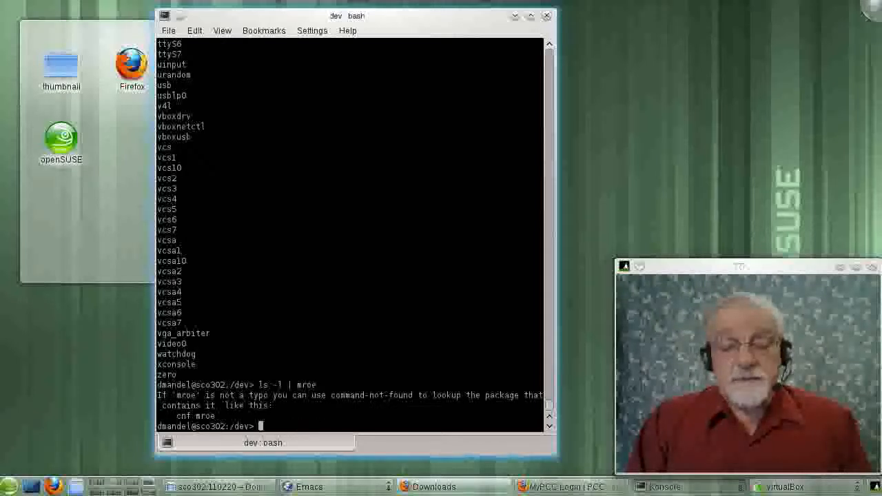
text(ls -l | m)
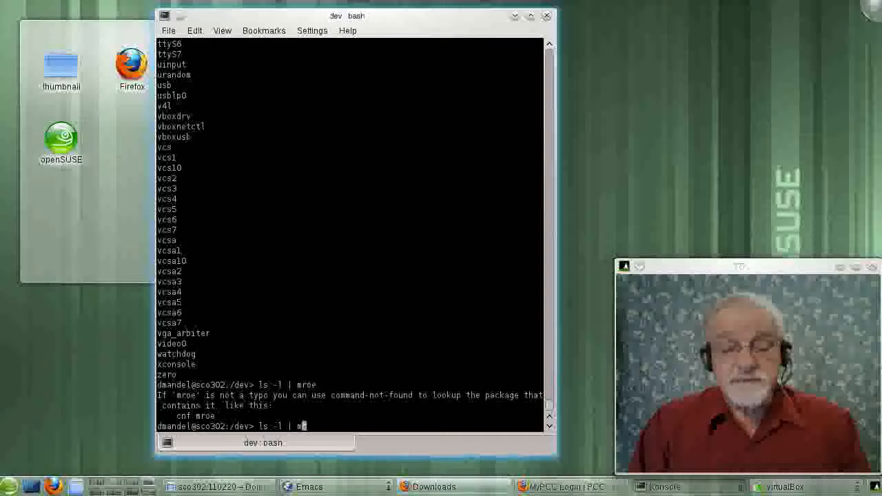
text(ore)
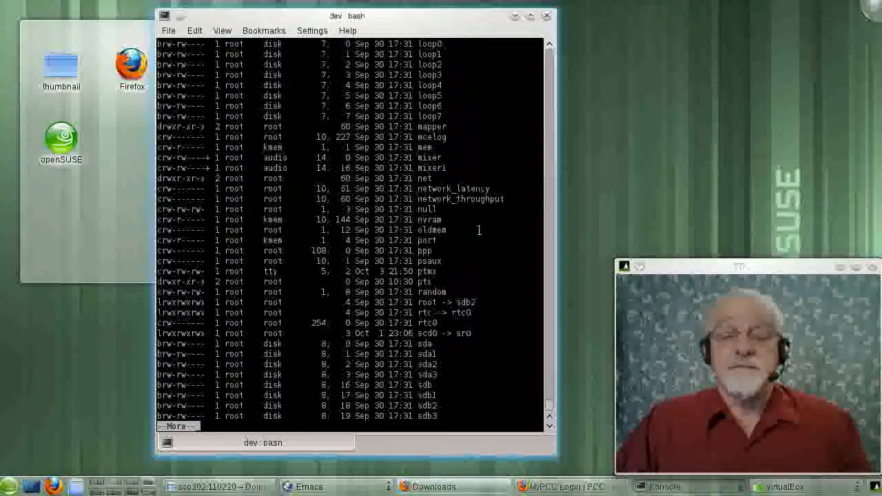
mouse_move(471, 266)
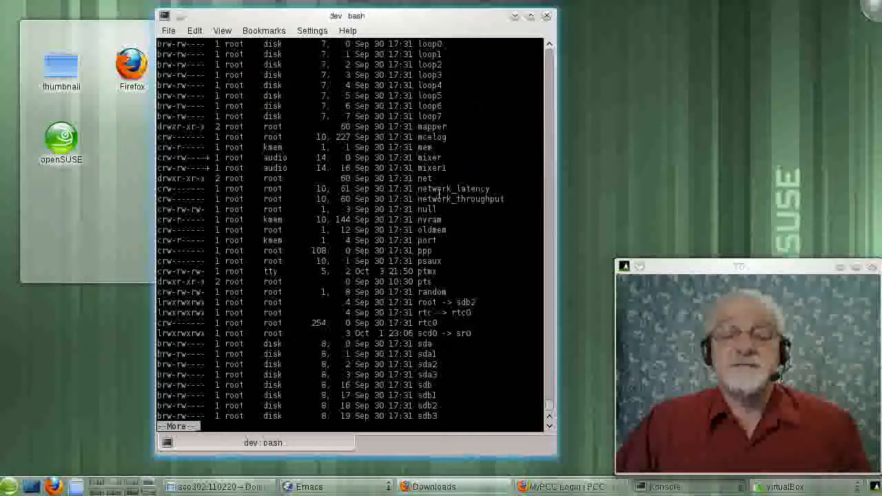
Step: Select the null device entry in the paused /dev long listing
double_click(426, 208)
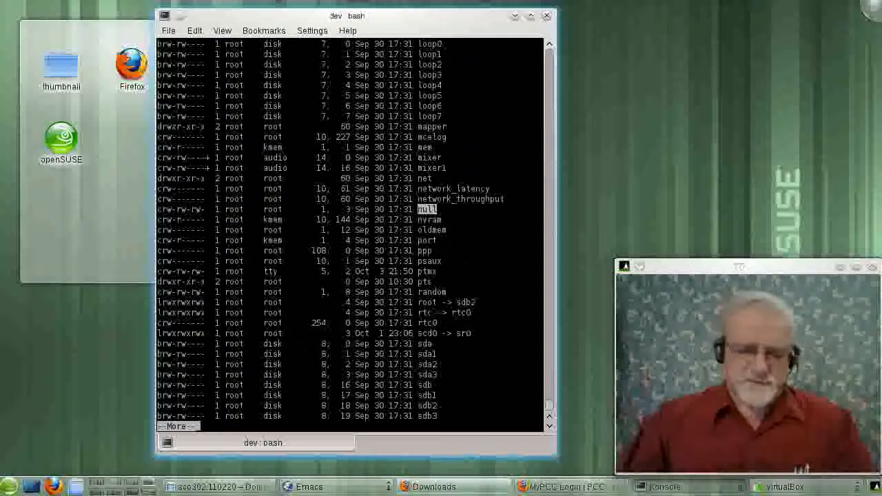
mouse_move(471, 258)
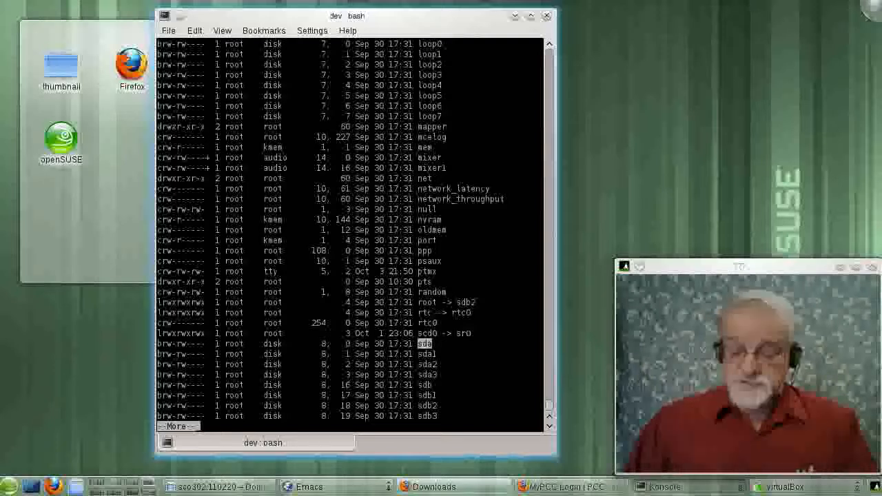
mouse_move(473, 357)
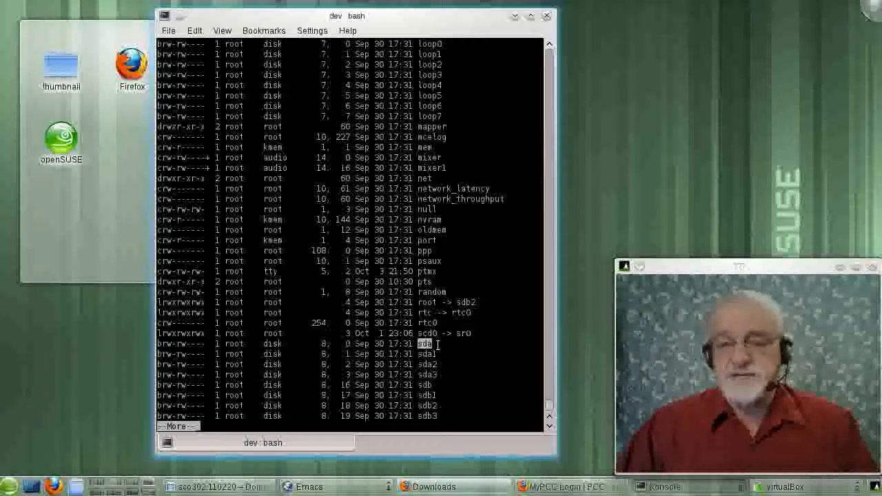
double_click(425, 354)
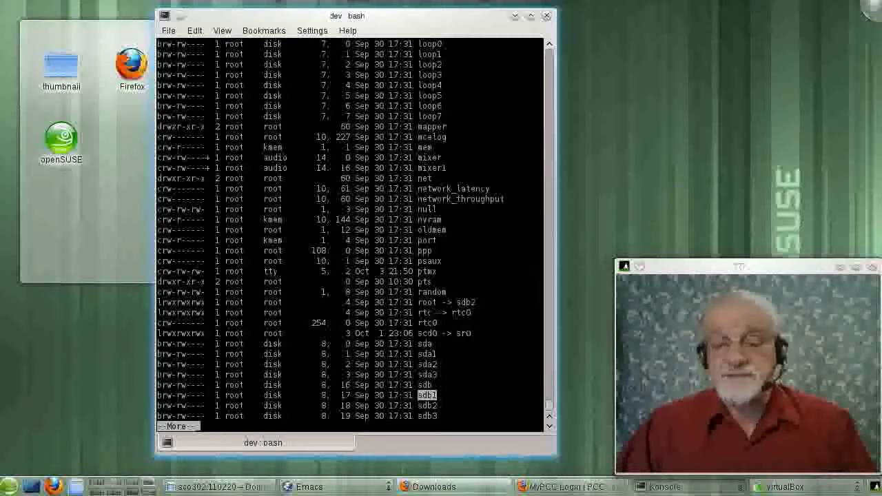
Step: Page the /dev listing on to the tty, usb and vbox entries, selecting a terminal device
key(space)
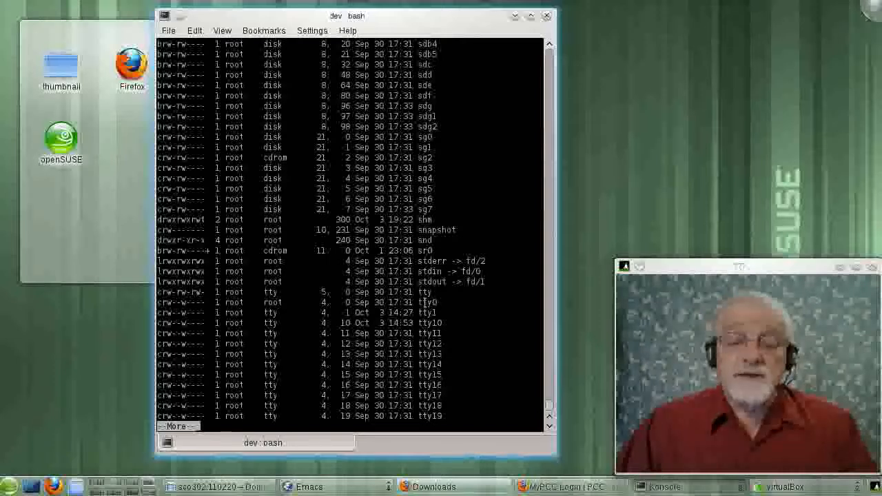
double_click(426, 302)
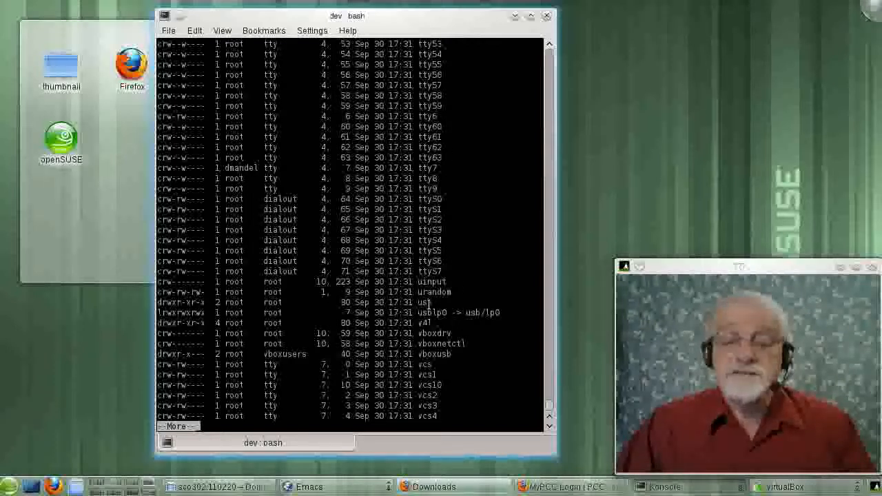
Step: Select usb, finish the /dev listing, then change to / and list its directories
double_click(425, 302)
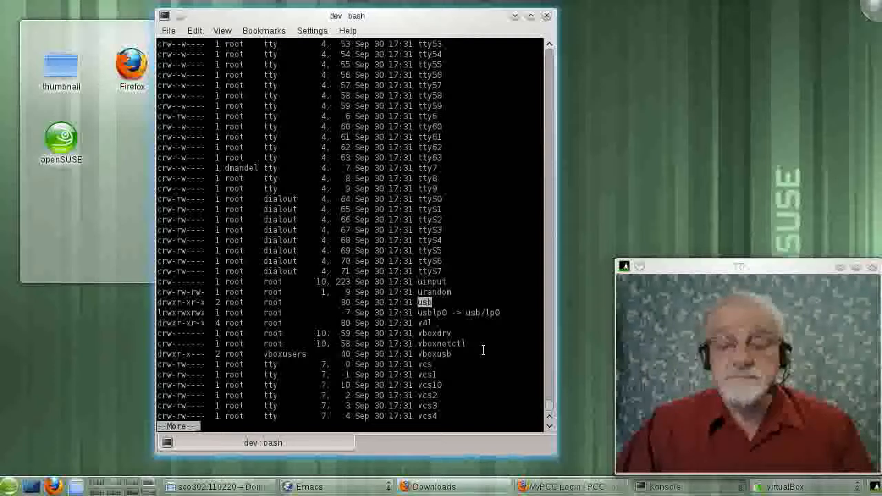
scroll(down, 3)
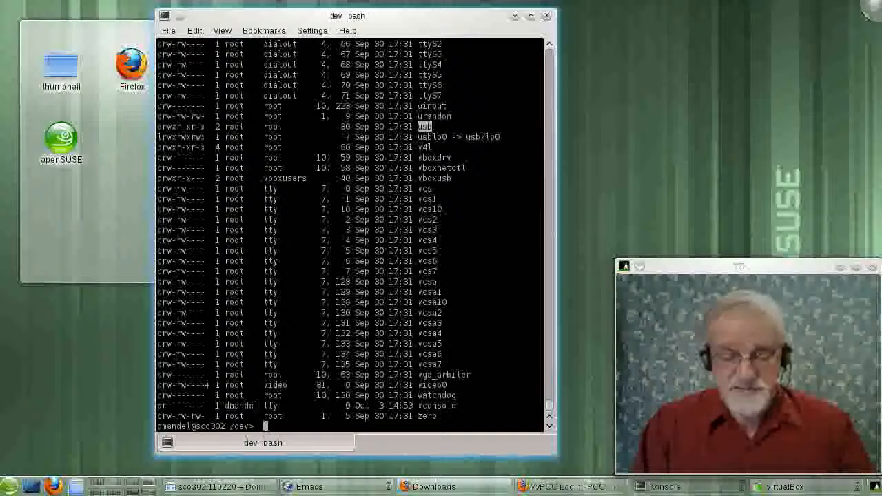
text(cd /)
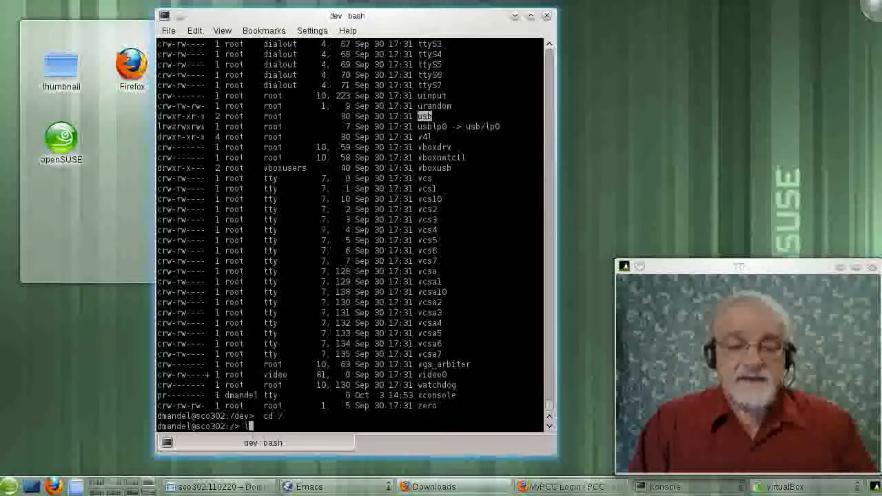
text(ls)
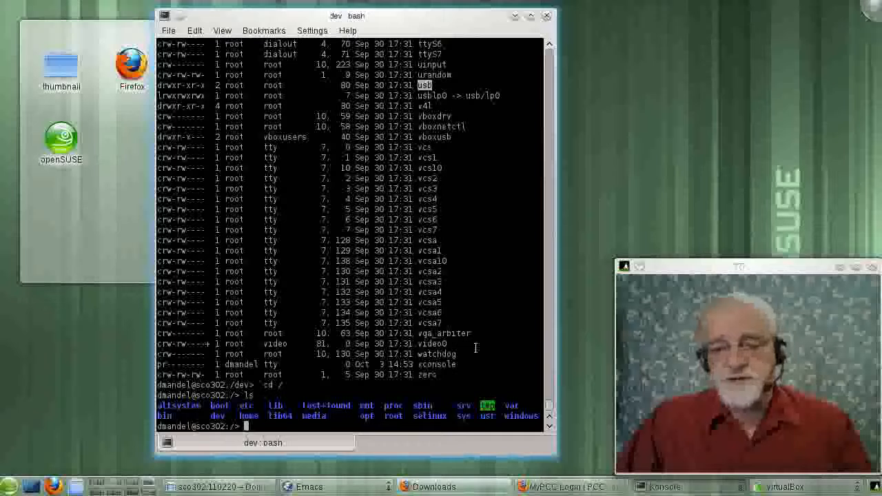